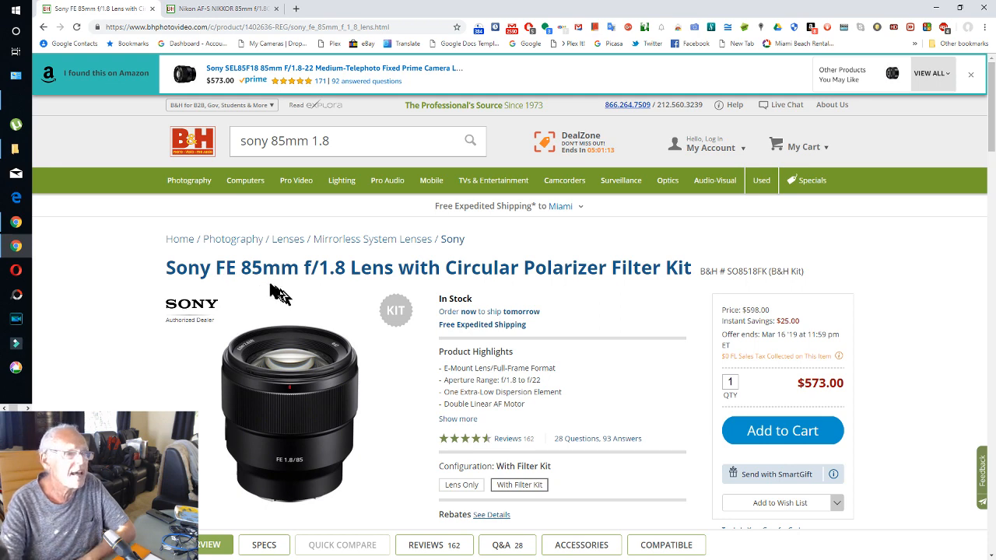
pyautogui.moveTo(353, 288)
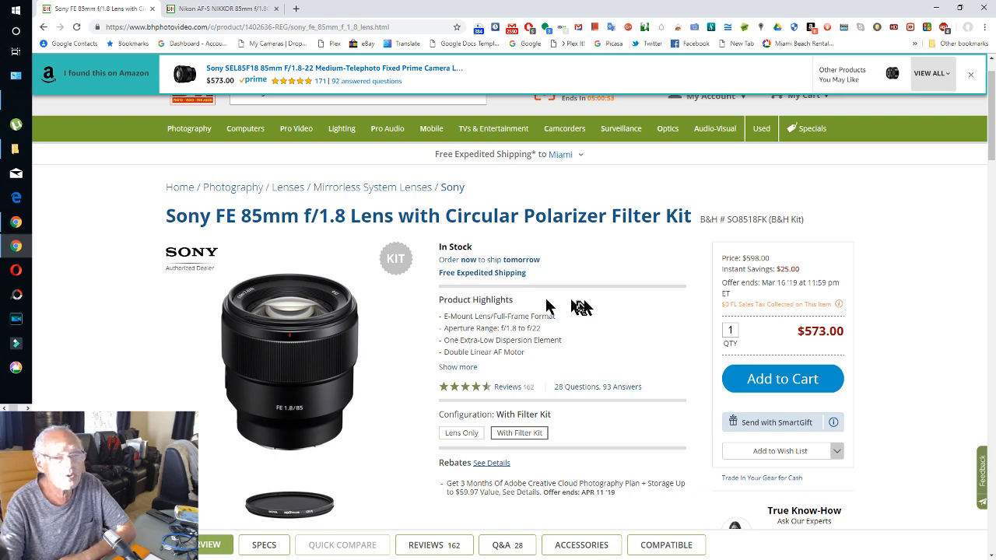
pyautogui.moveTo(821, 352)
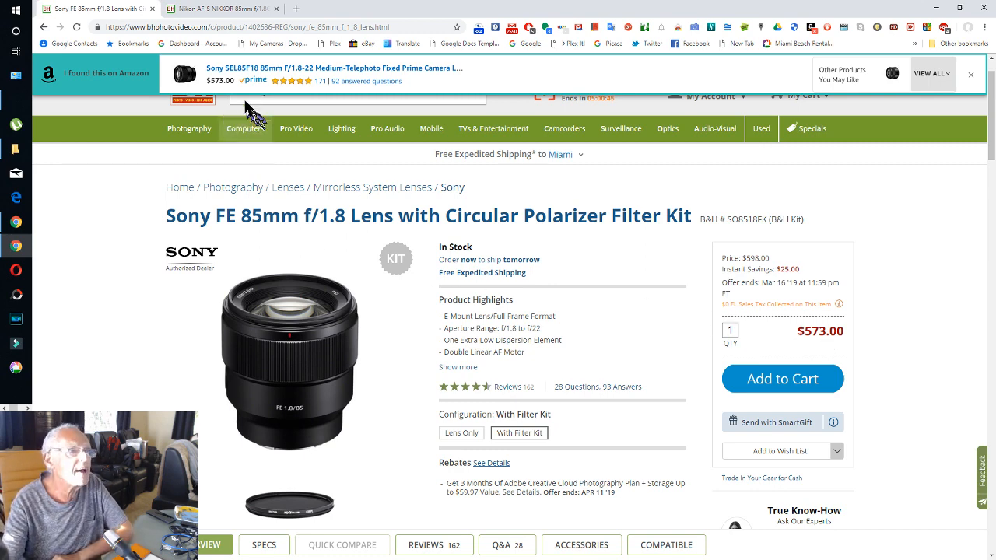
pyautogui.moveTo(209, 11)
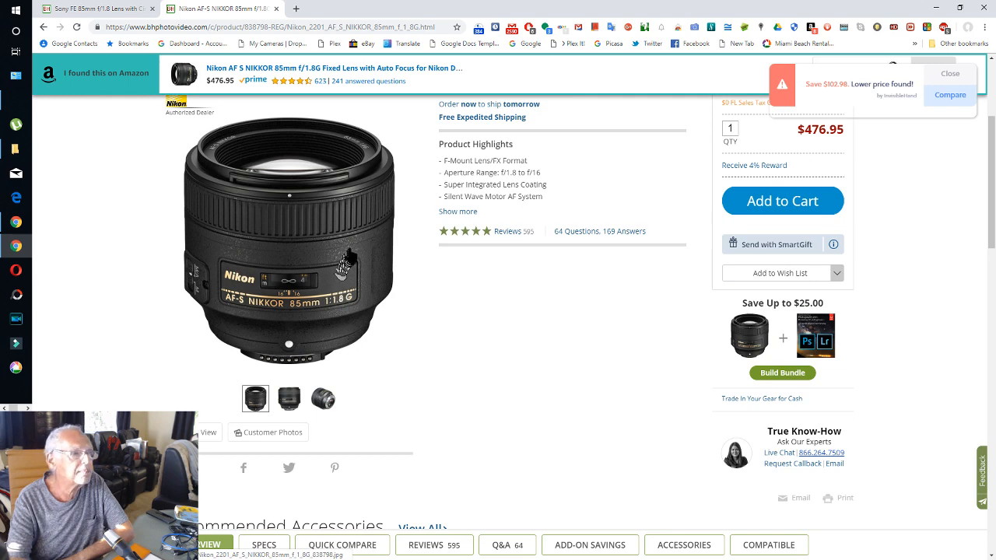
pyautogui.moveTo(447, 331)
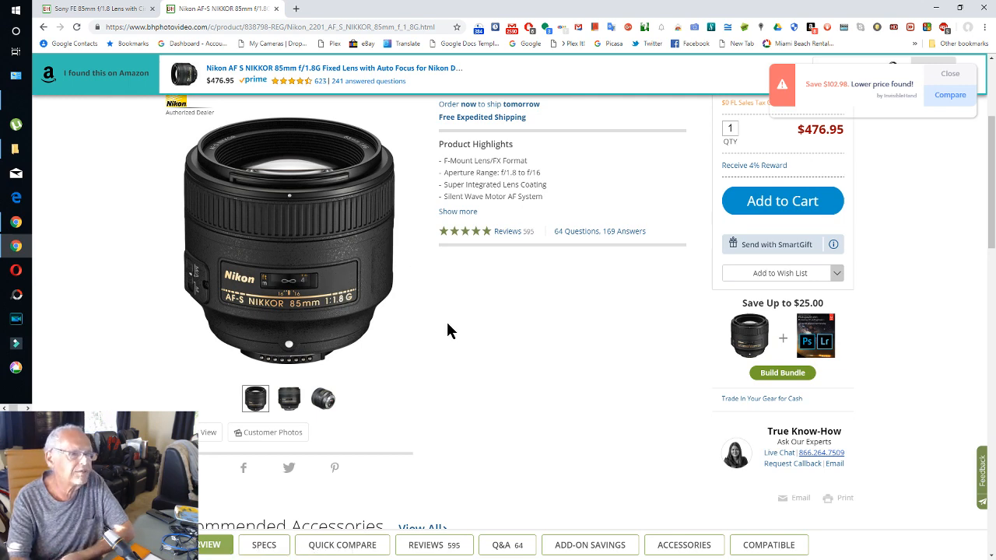
pyautogui.moveTo(480, 321)
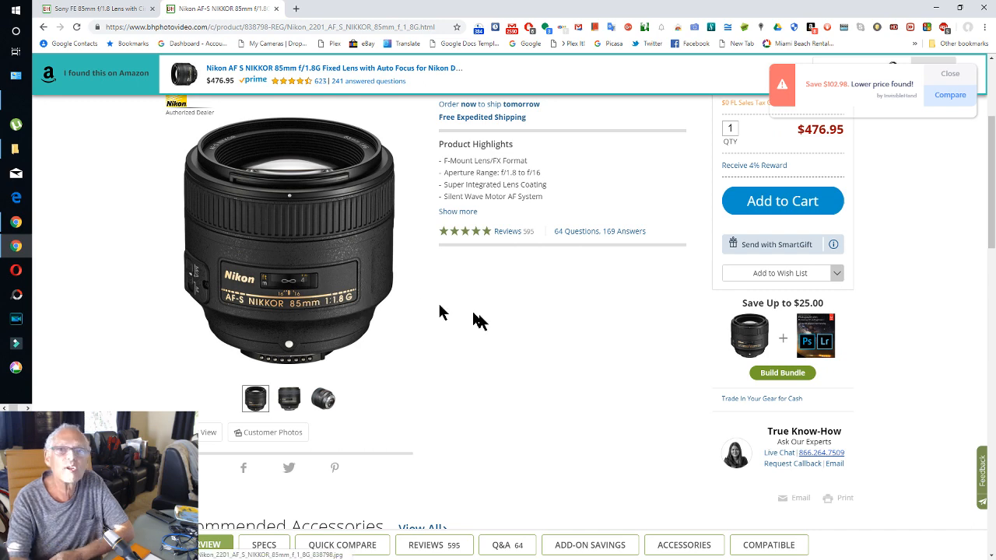
pyautogui.moveTo(479, 327)
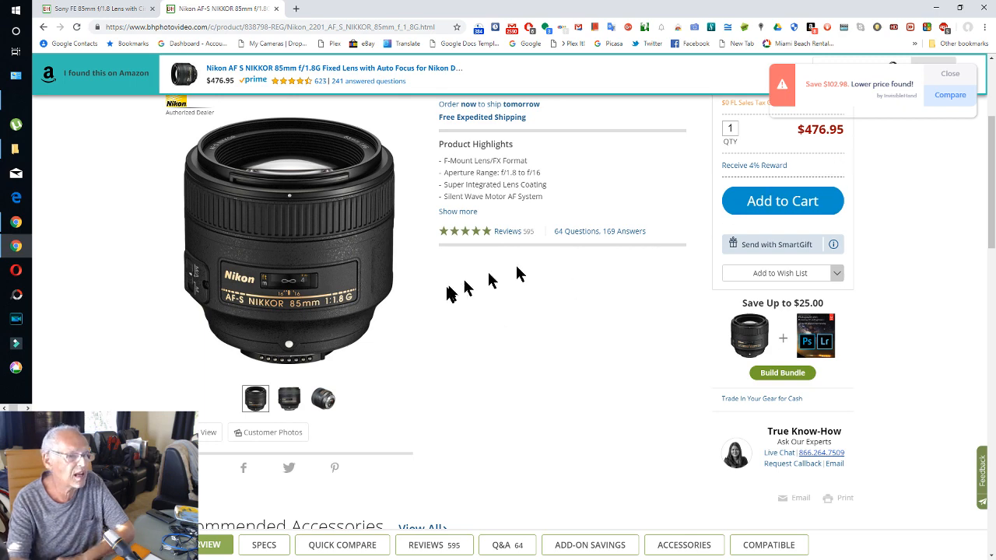
# - Scroll through the Nikon AF-S NIKKOR 85mm f/1.8G product highlights, priced $476.95
pyautogui.scroll(-3)
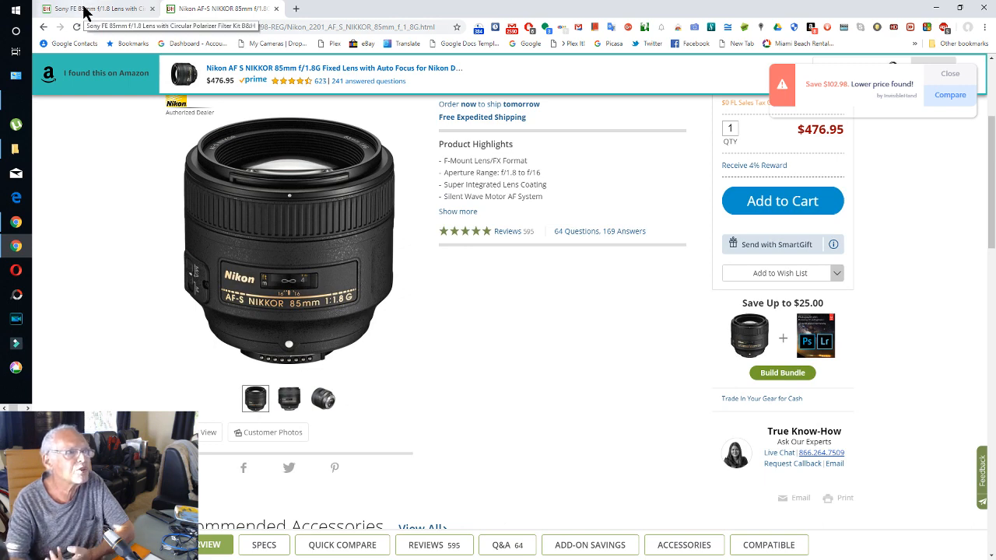
# - Return to the Sony FE 85mm f/1.8 filter kit product page, priced $573.00
pyautogui.click(94, 9)
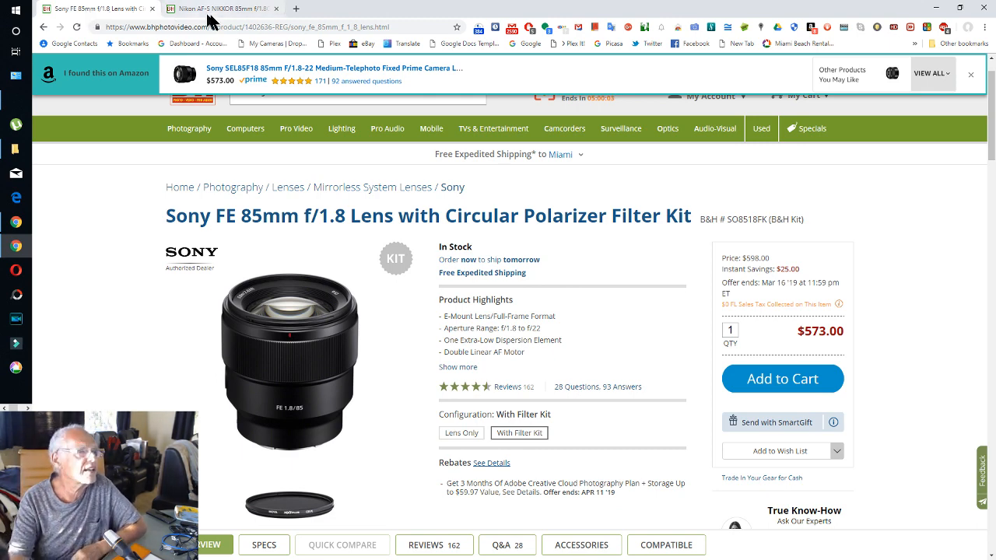
pyautogui.moveTo(210, 8)
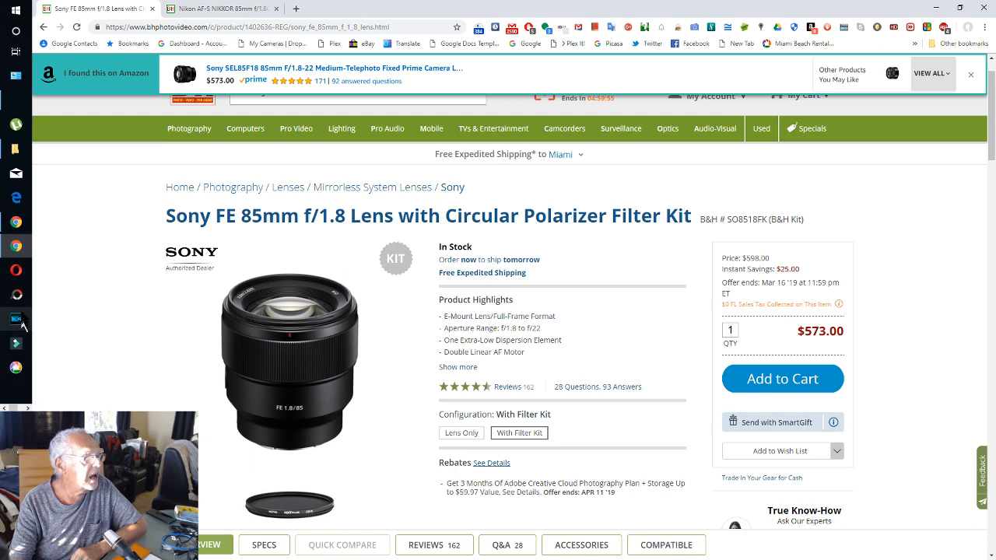
pyautogui.moveTo(681, 69)
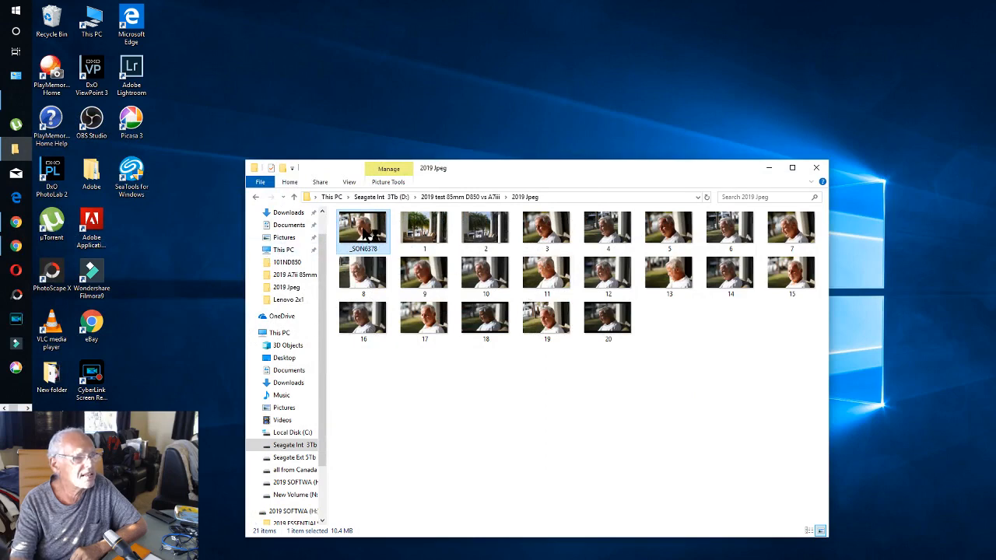
# - Open _SON6378 from the 2019 Jpeg test folder in DxO PhotoLab 2
pyautogui.doubleClick(361, 227)
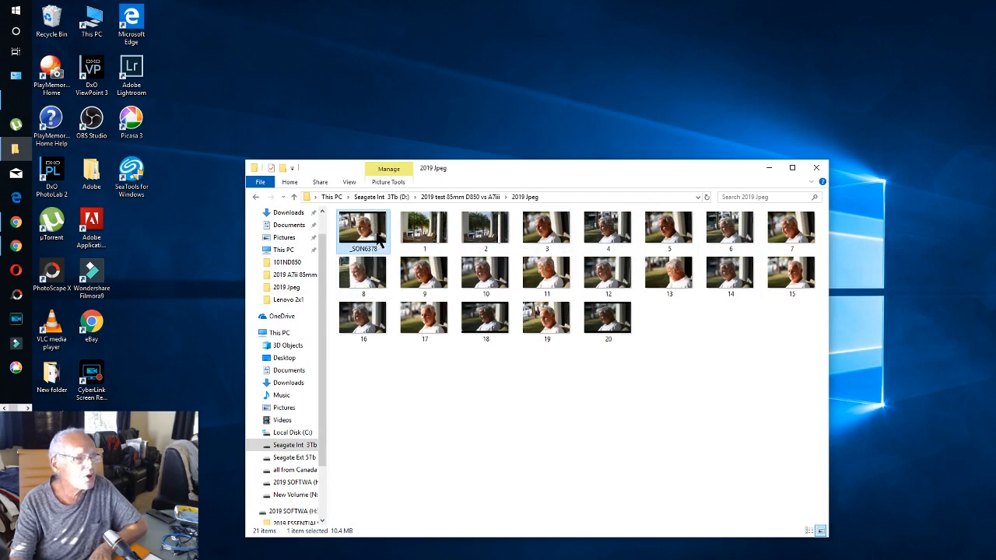
pyautogui.rightClick(362, 229)
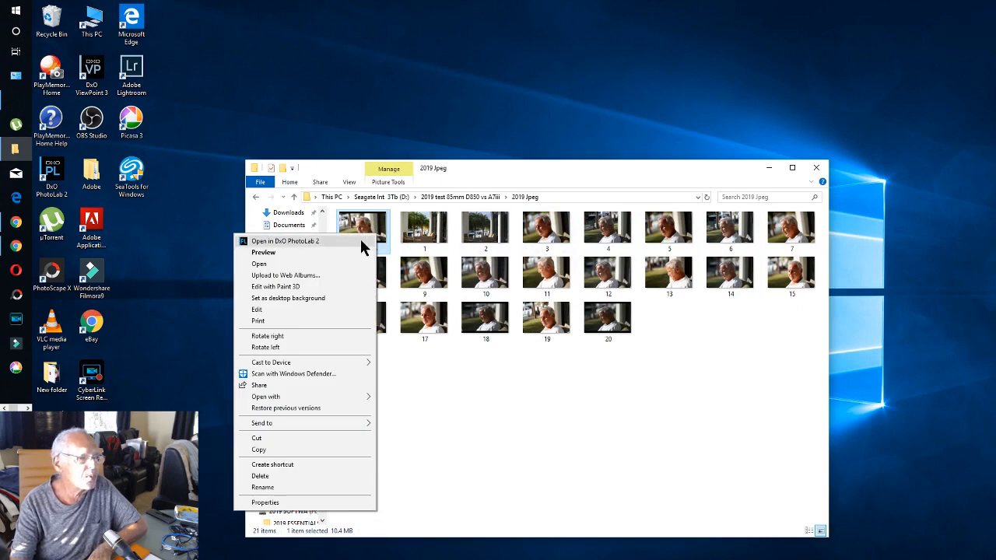
pyautogui.click(285, 241)
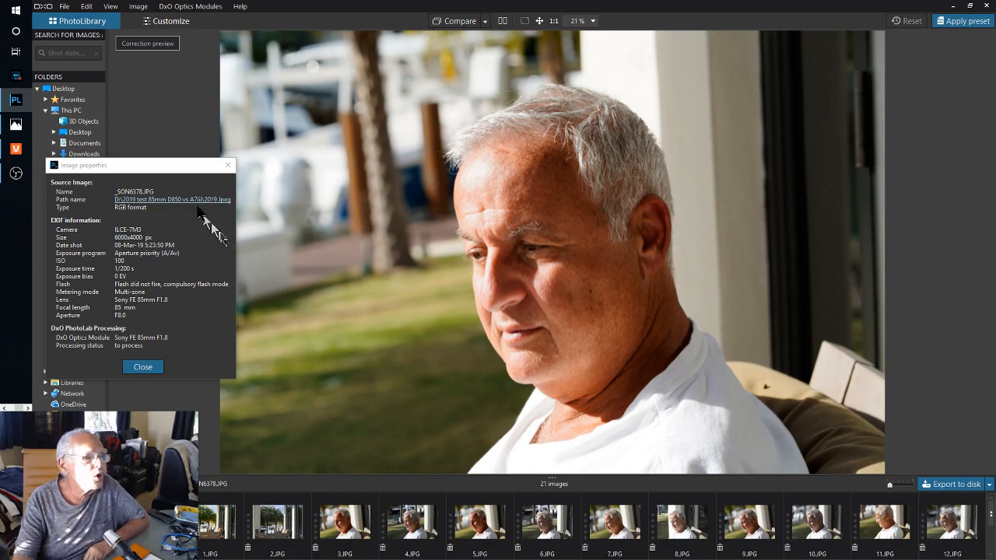
# - View 1.JPG, then 2.JPG (Nikon D850, AF-S NIKKOR 85mm f/1.8G) with image properties
pyautogui.click(217, 521)
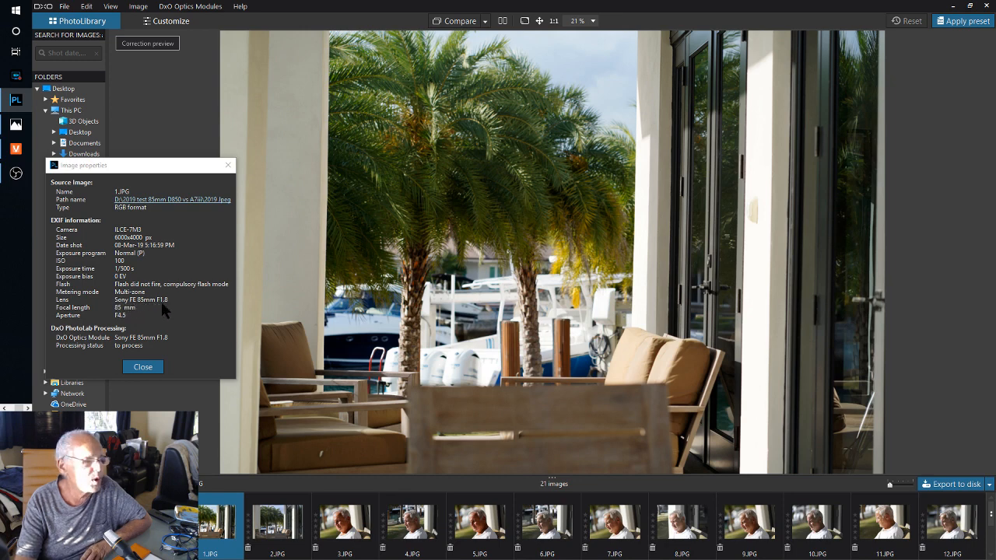
pyautogui.moveTo(131, 319)
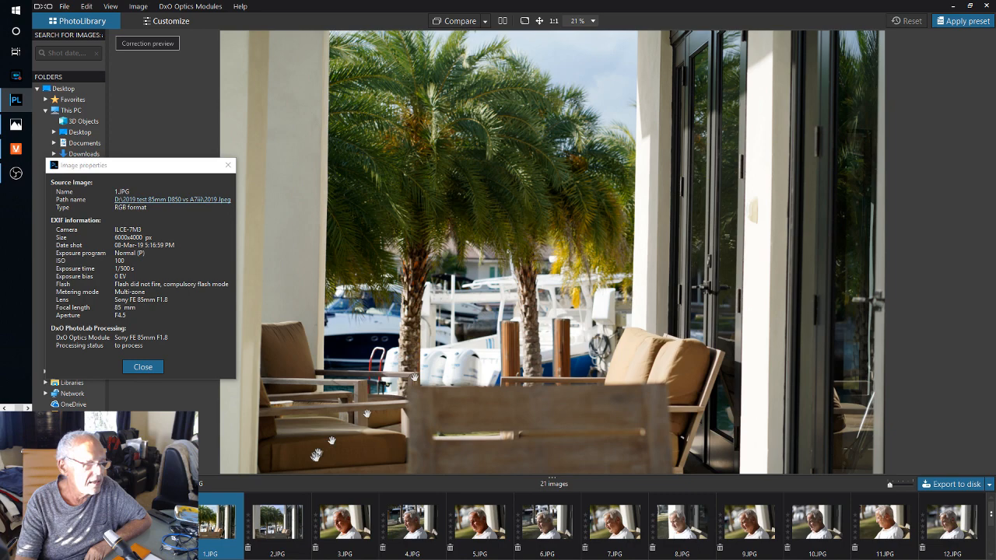
pyautogui.click(277, 521)
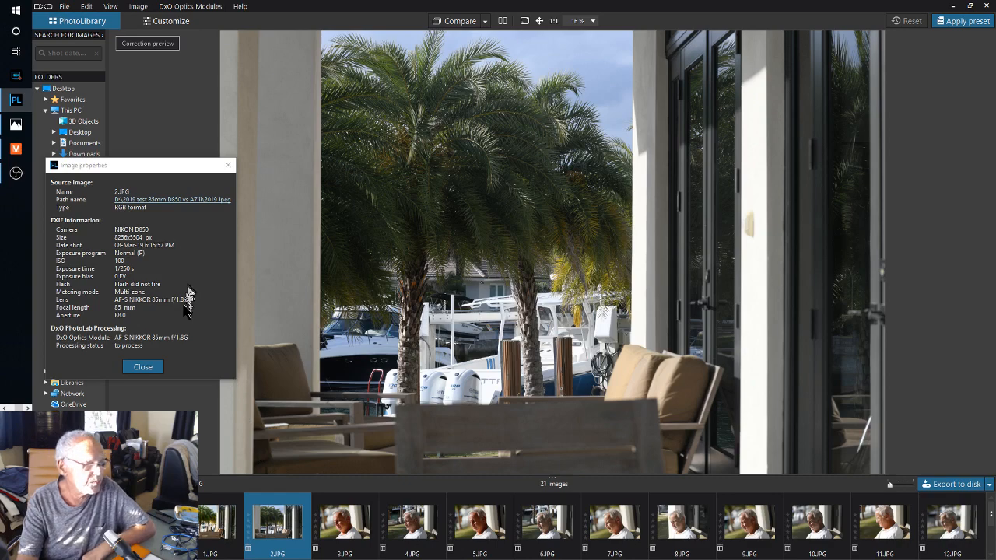
# - Show Sony A7 III portrait 3.JPG at 100% zoom to see skin detail
pyautogui.click(345, 521)
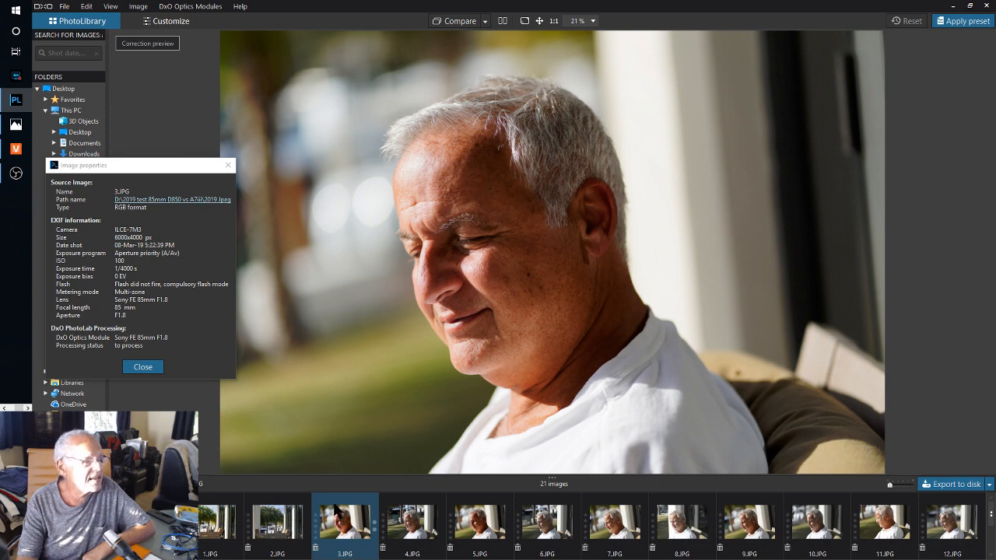
pyautogui.moveTo(319, 299)
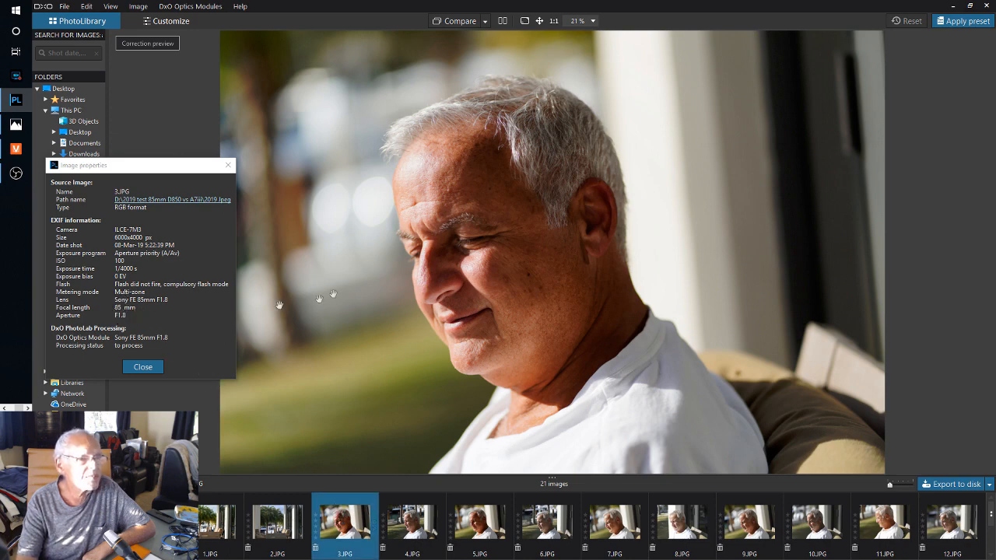
pyautogui.moveTo(553, 21)
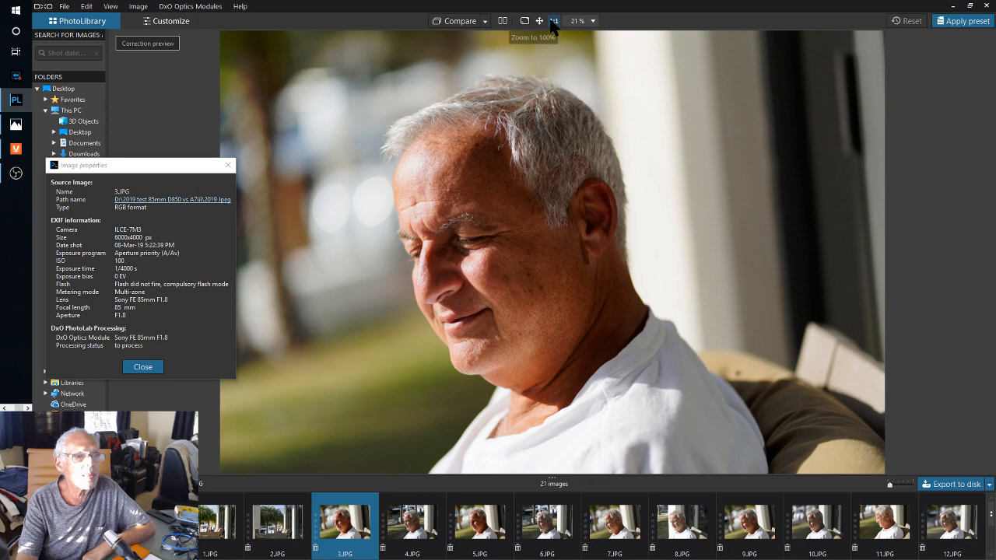
pyautogui.click(553, 21)
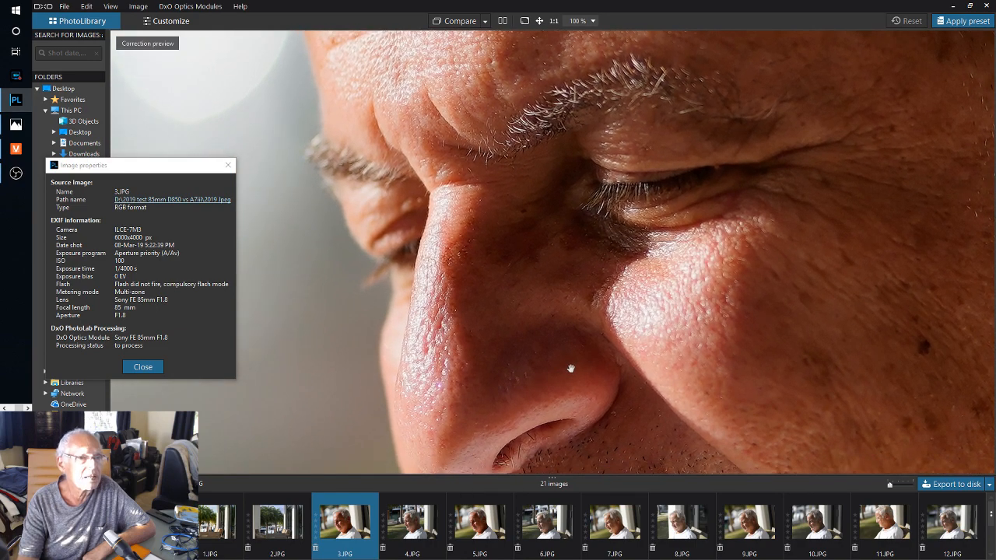
# - Select Nikon D850 portrait 4.JPG, fit it to screen, then zoom to 100%
pyautogui.click(412, 521)
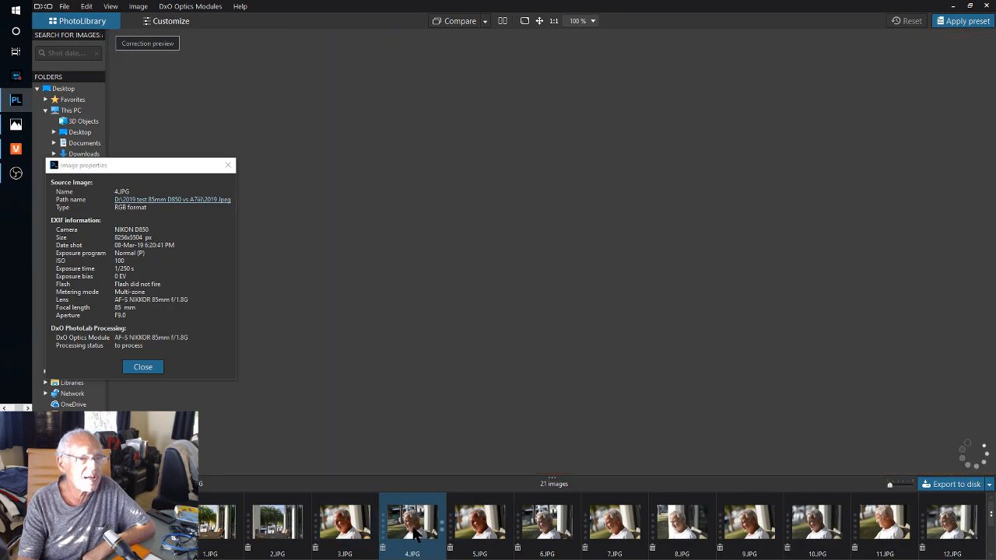
pyautogui.click(411, 521)
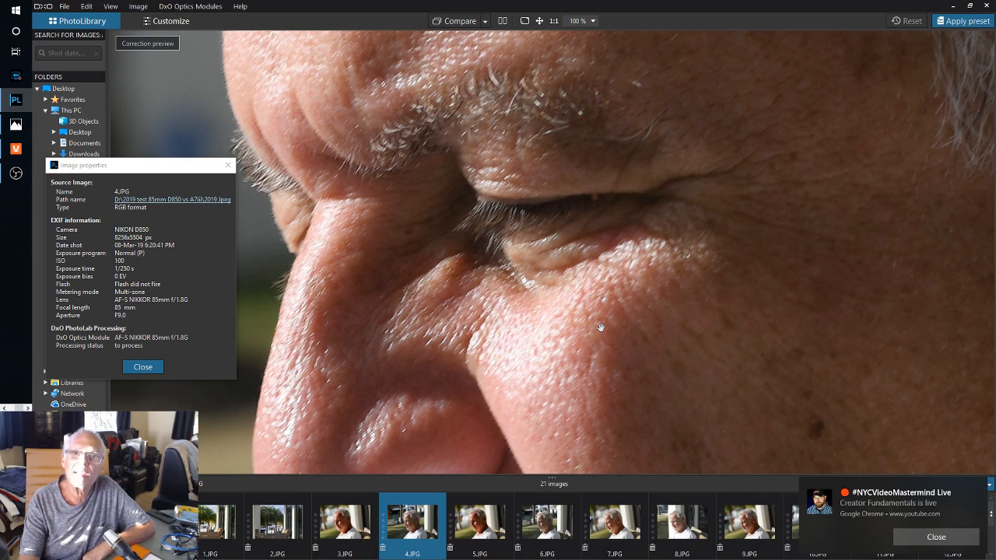
pyautogui.moveTo(513, 27)
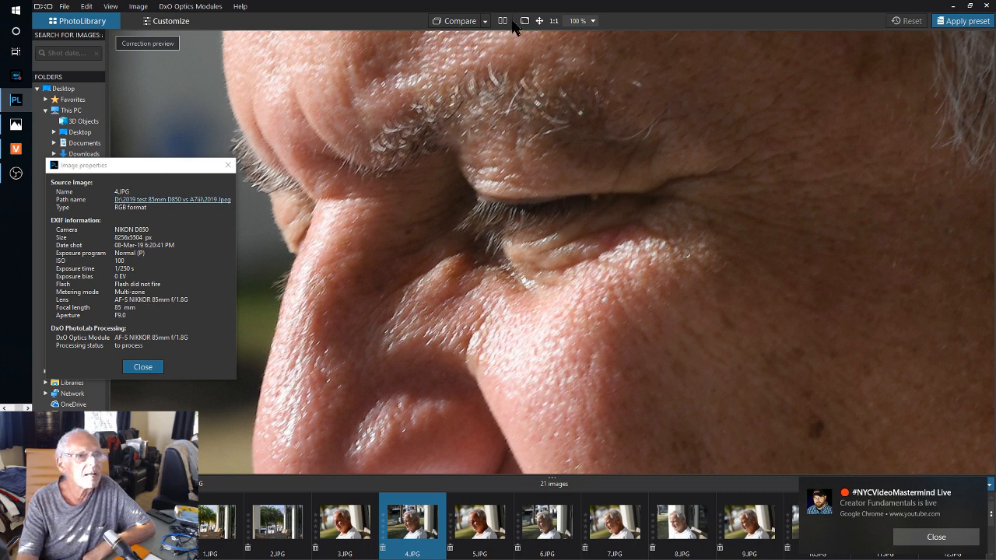
pyautogui.click(539, 21)
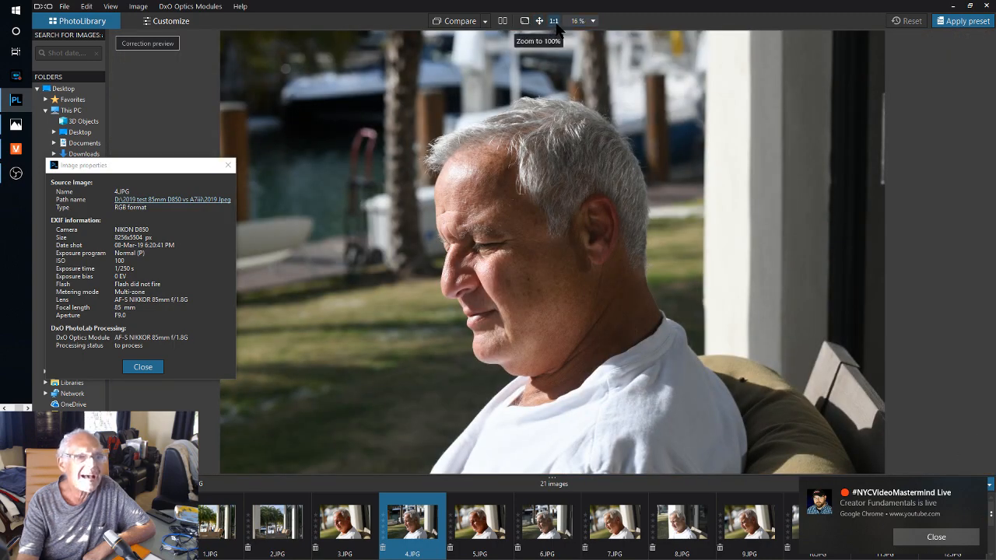
pyautogui.click(553, 20)
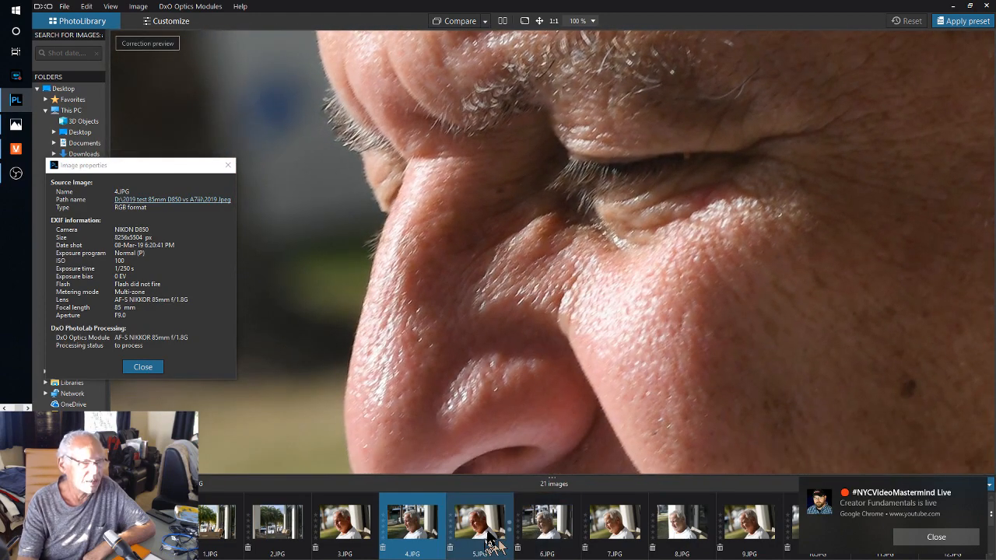
# - View Sony portrait 5.JPG at 100%, then switch through Nikon portrait 6.JPG to 7.JPG
pyautogui.click(479, 521)
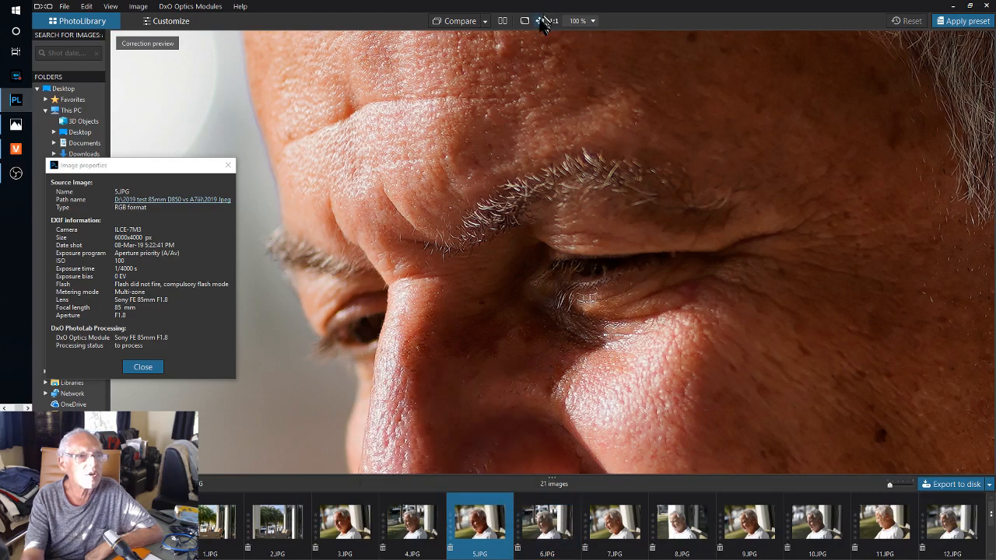
pyautogui.click(553, 21)
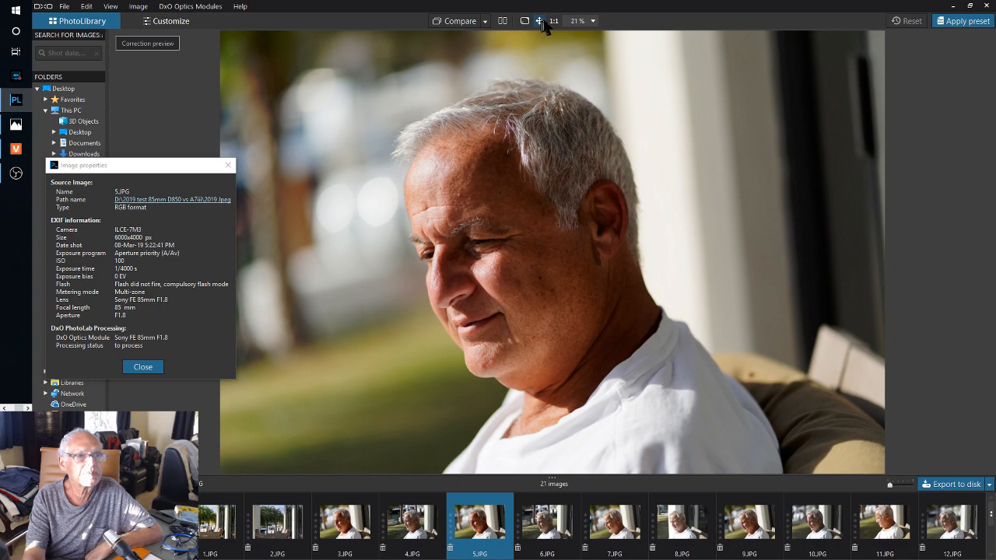
pyautogui.click(553, 21)
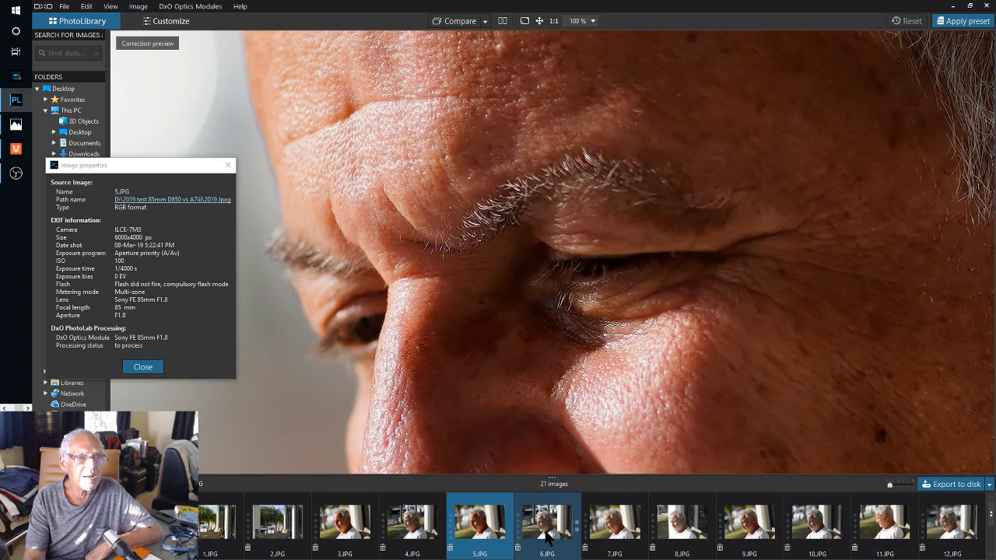
pyautogui.click(546, 520)
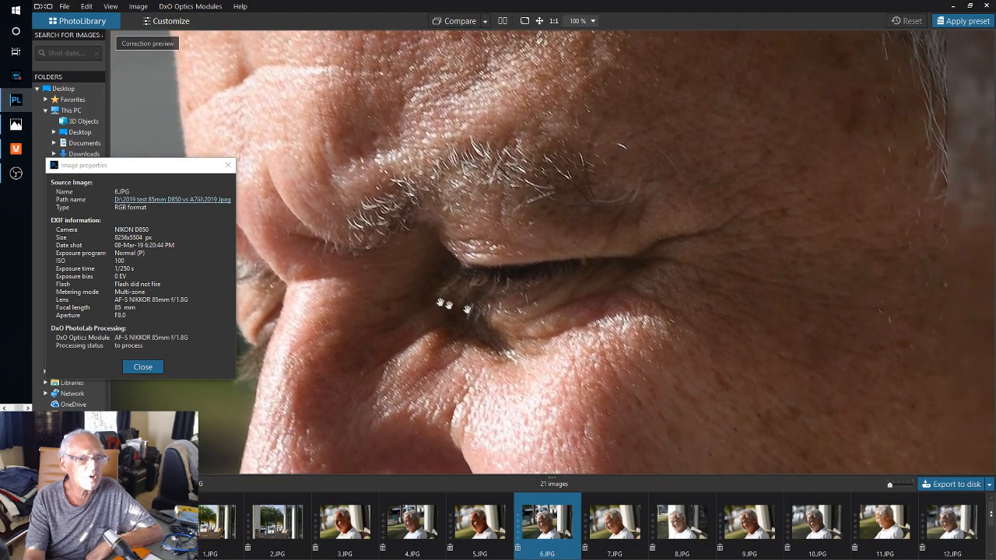
pyautogui.moveTo(440, 302)
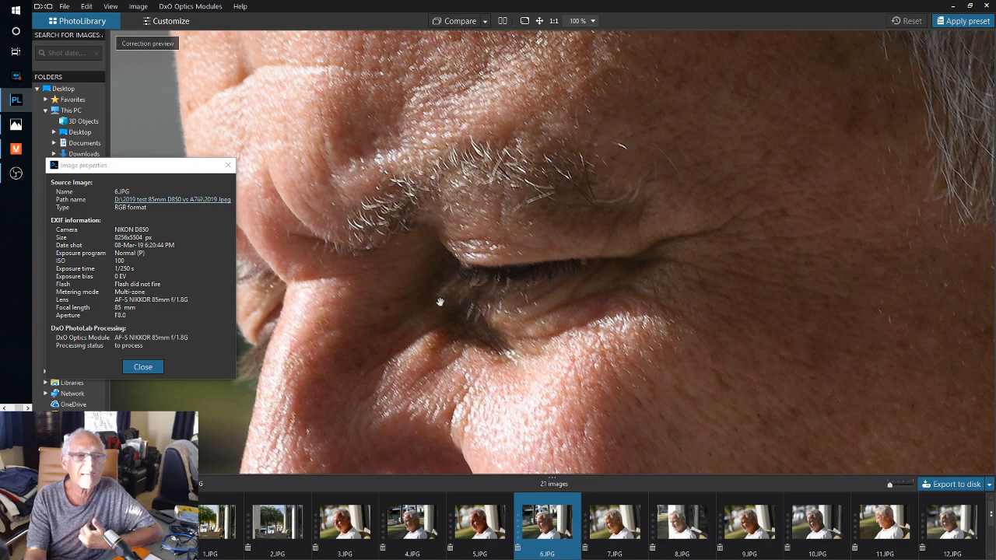
pyautogui.click(615, 520)
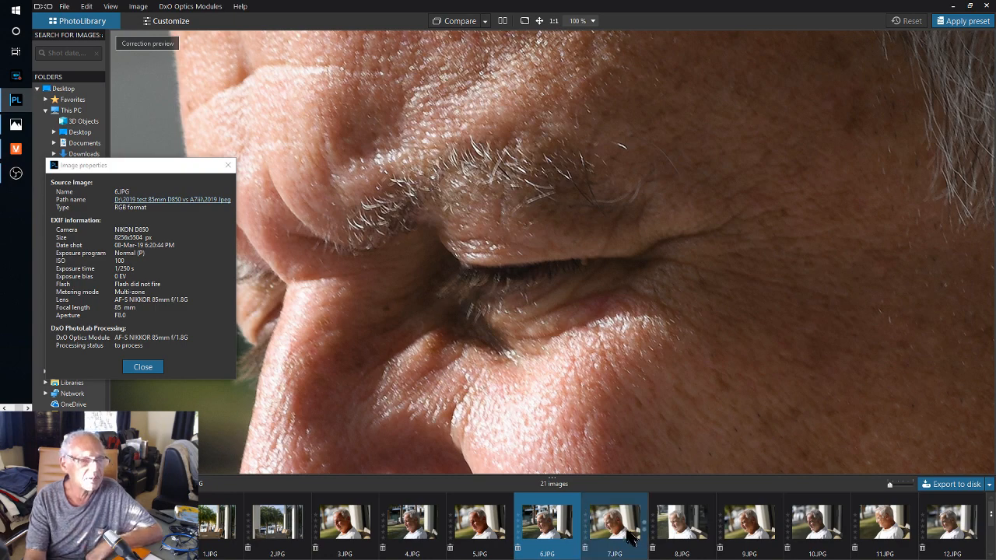
# - Inspect Sony portrait 7.JPG close up and fitted, then show Nikon portrait 8.JPG
pyautogui.click(615, 521)
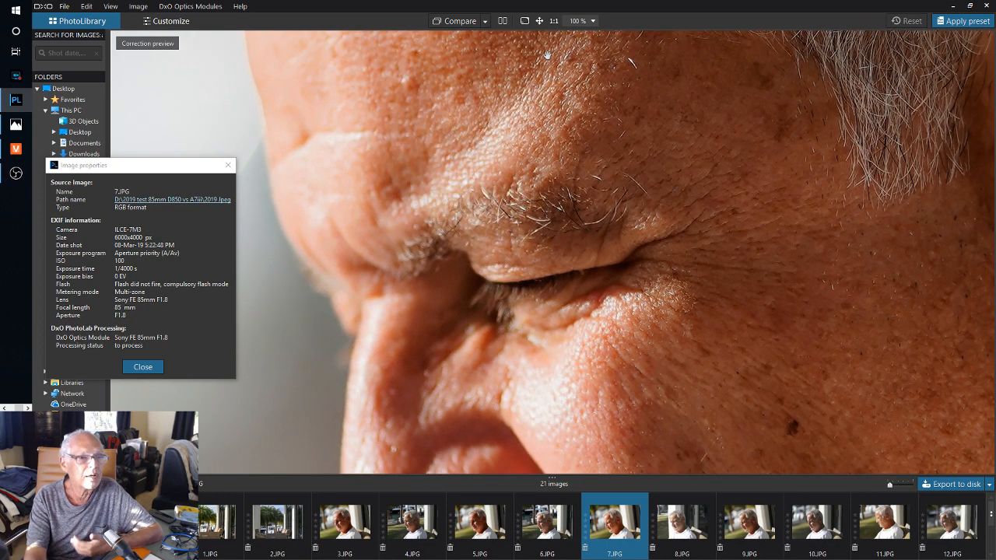
pyautogui.moveTo(541, 38)
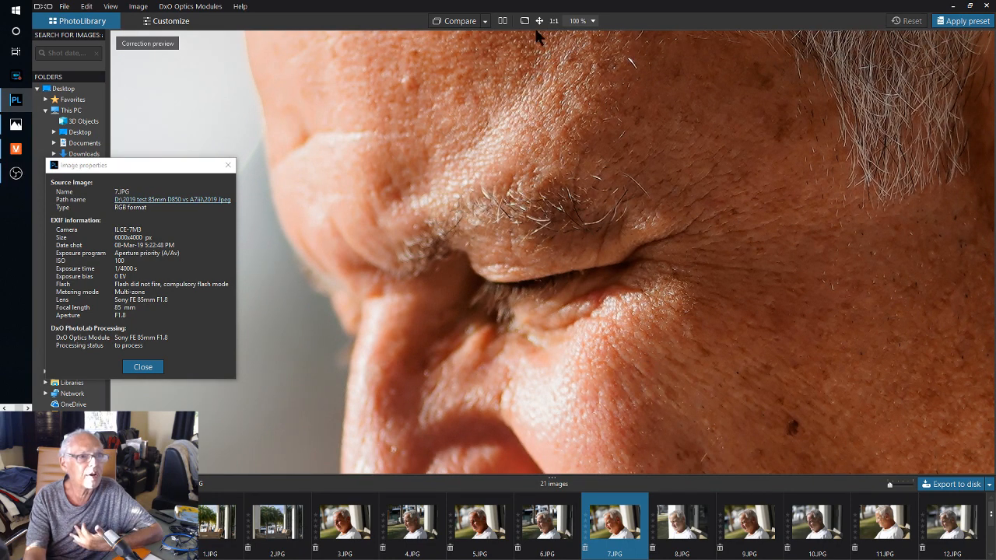
pyautogui.click(553, 21)
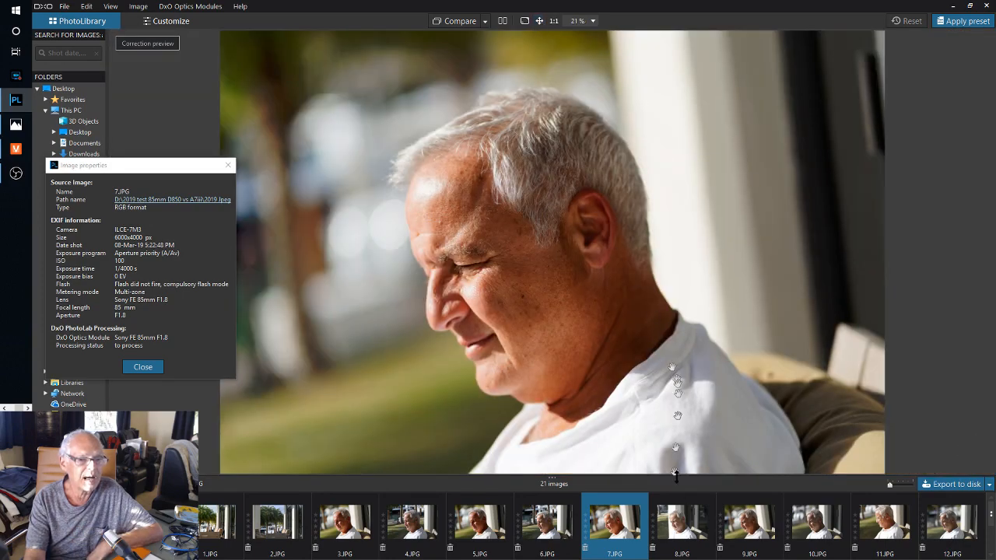
pyautogui.click(683, 521)
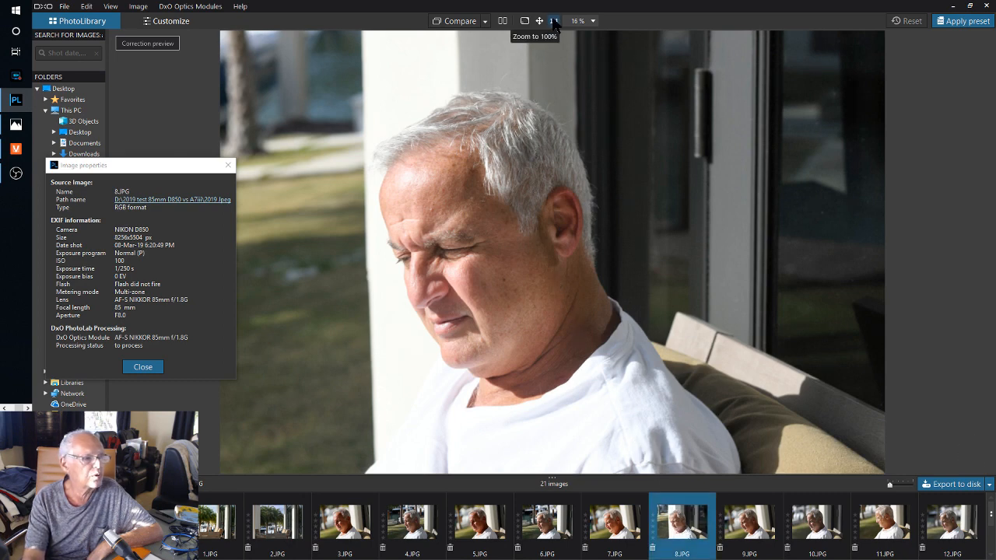
pyautogui.click(552, 21)
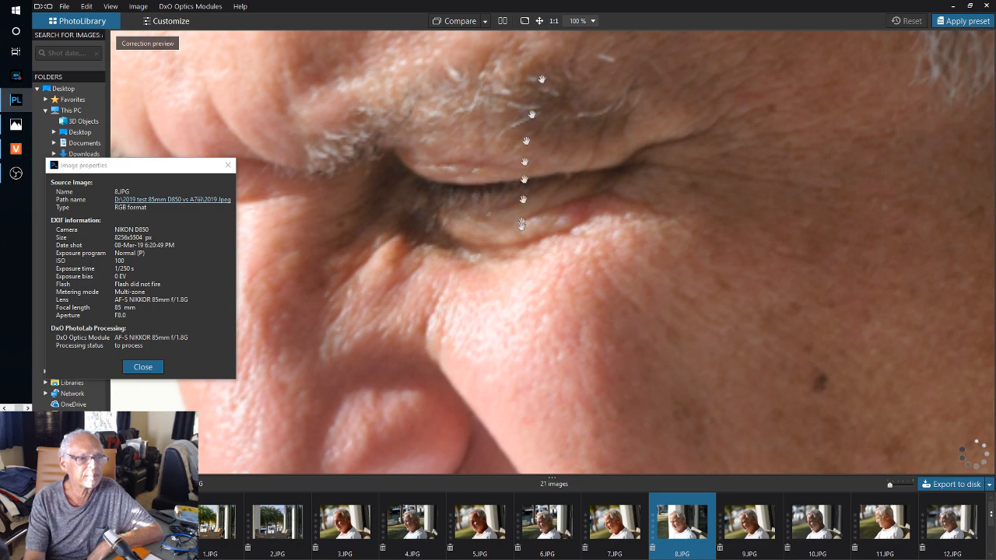
pyautogui.moveTo(521, 225); pyautogui.dragTo(486, 319)
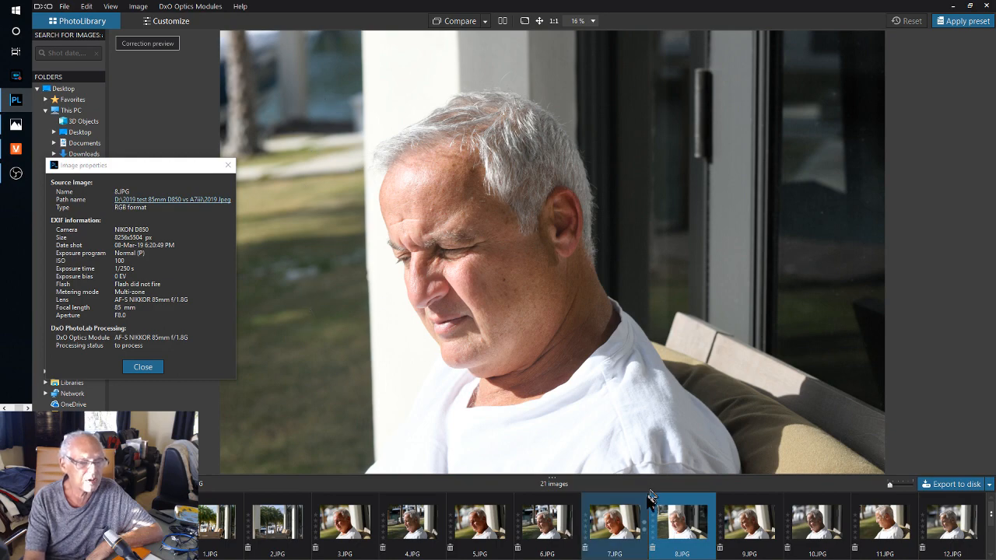
pyautogui.click(748, 521)
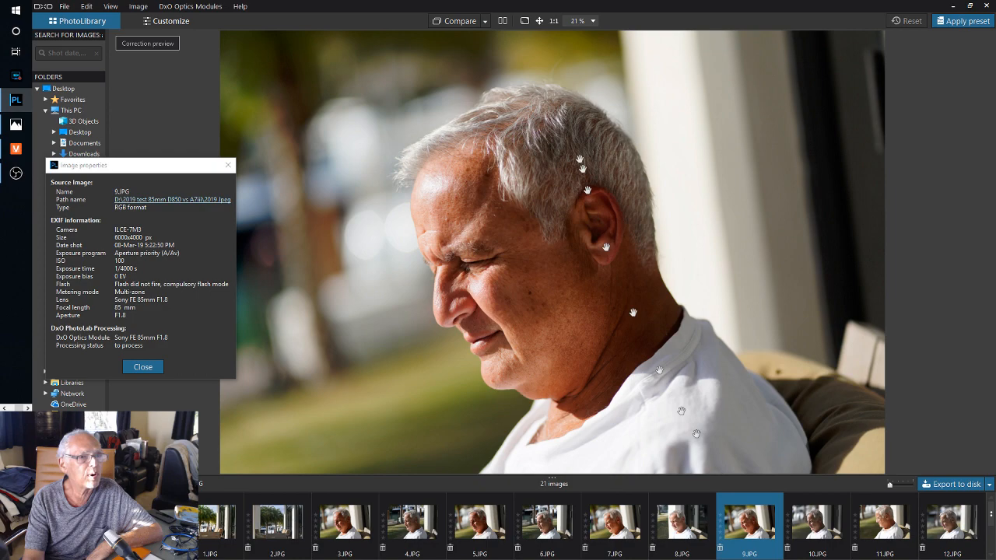
# - View Sony portrait 9.JPG at 100%, then return to Nikon portrait 8.JPG
pyautogui.click(553, 21)
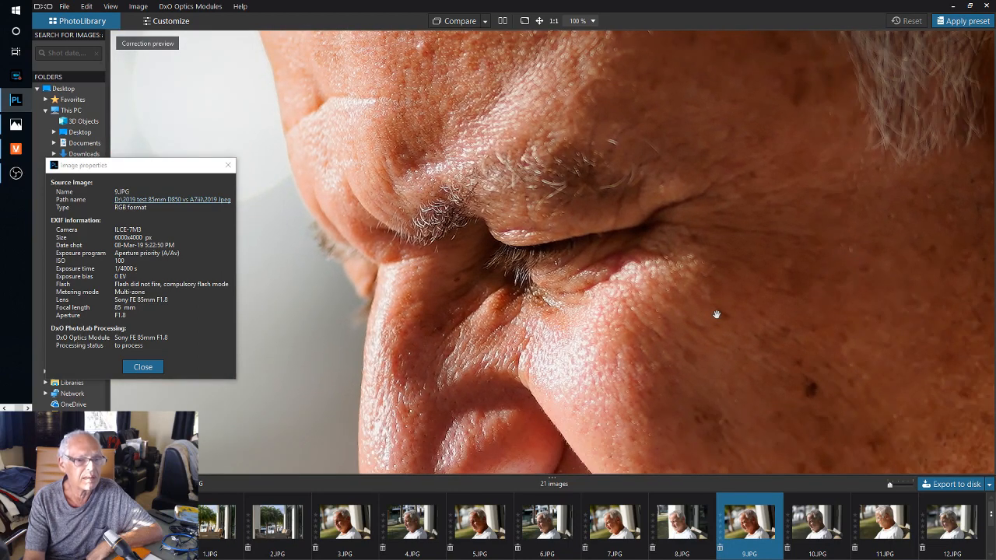
pyautogui.click(681, 521)
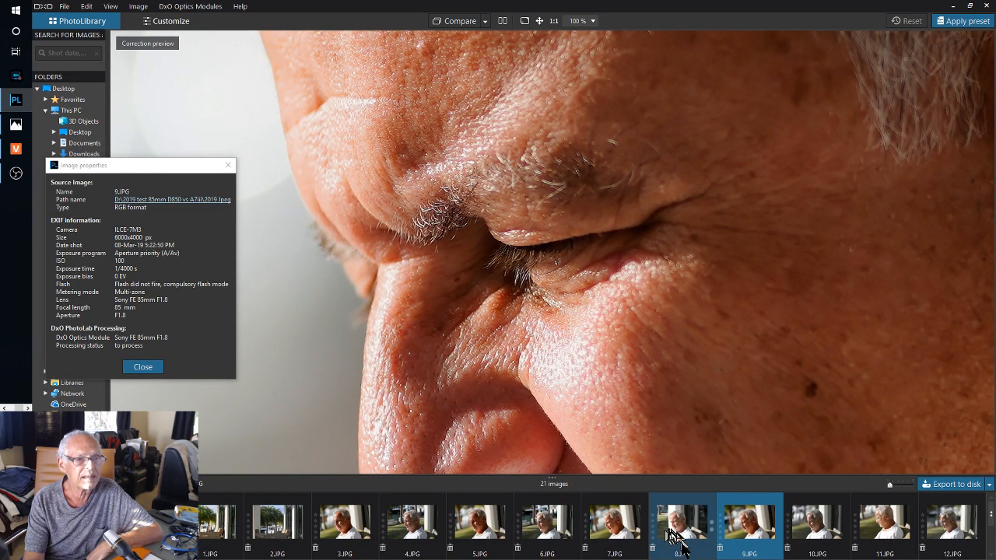
pyautogui.click(682, 522)
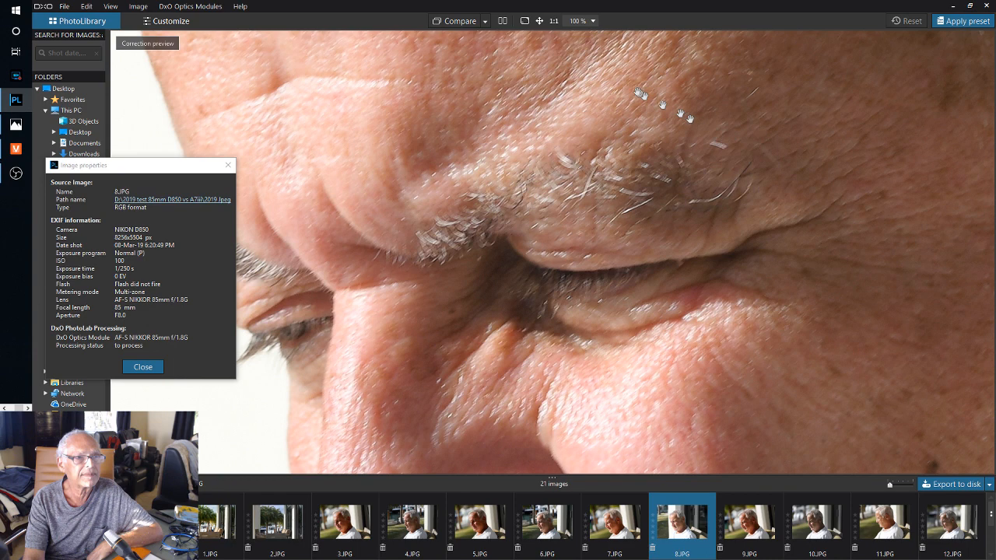
pyautogui.moveTo(700, 319)
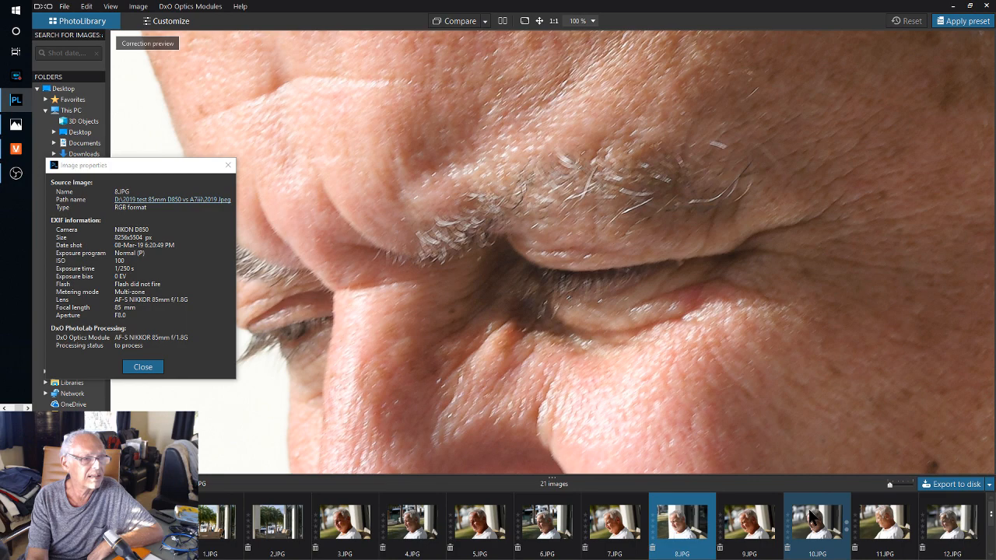
# - Show Nikon D850 portrait 10.JPG (f/1.8, 1/8000 s) at 100% zoom
pyautogui.click(816, 520)
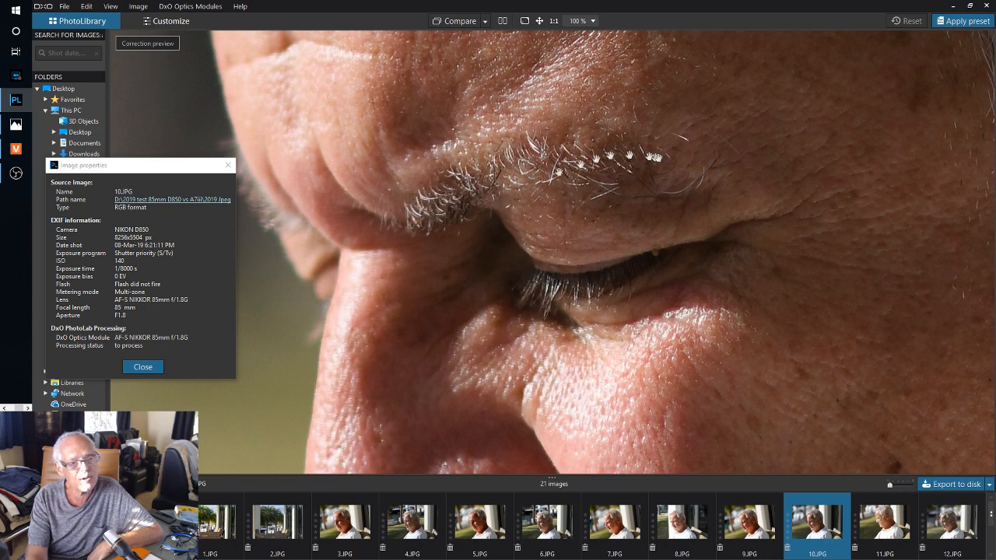
pyautogui.moveTo(691, 241)
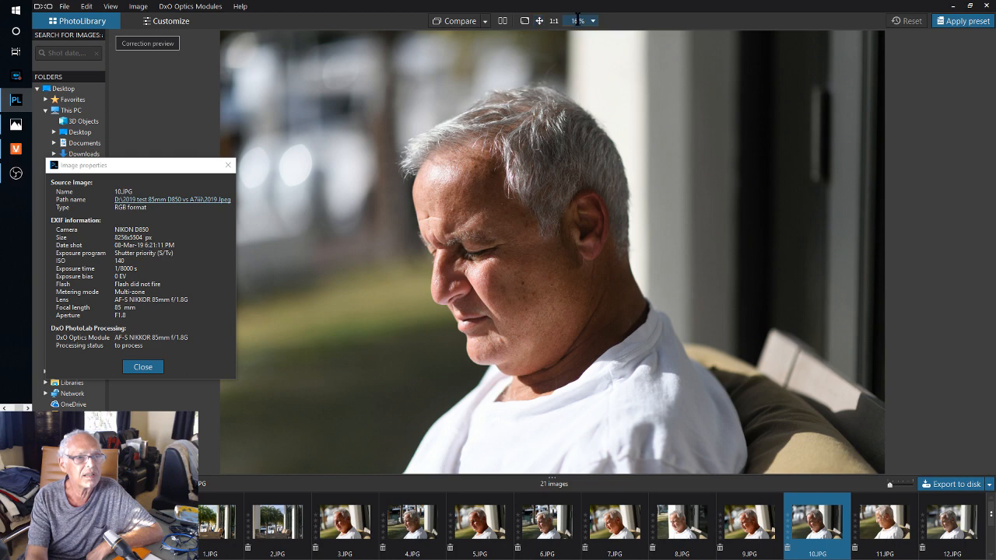
pyautogui.click(553, 21)
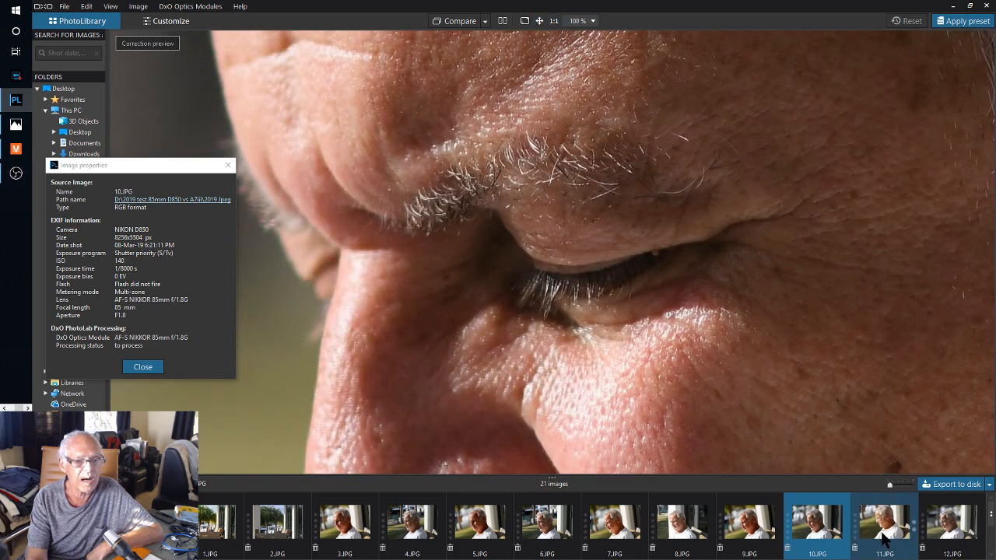
pyautogui.moveTo(884, 521)
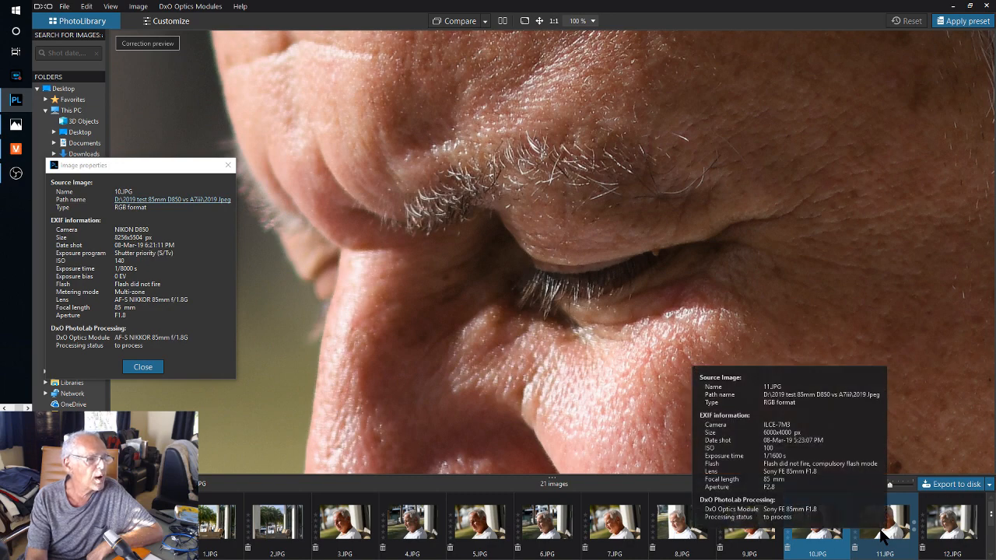
# - Show the Sony A7 III portrait 11.JPG (f/2.8, 1/1600 s) at 100%
pyautogui.click(884, 521)
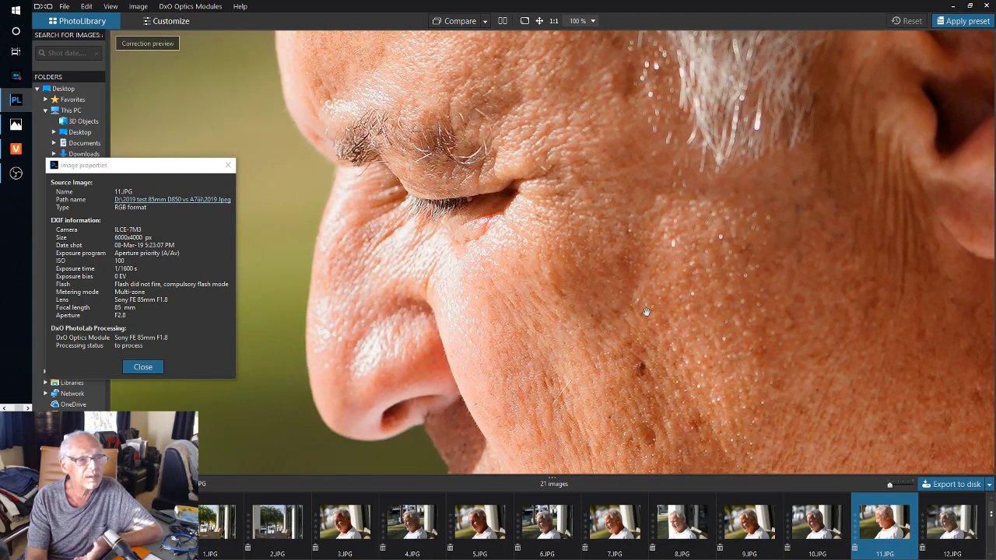
pyautogui.moveTo(875, 323)
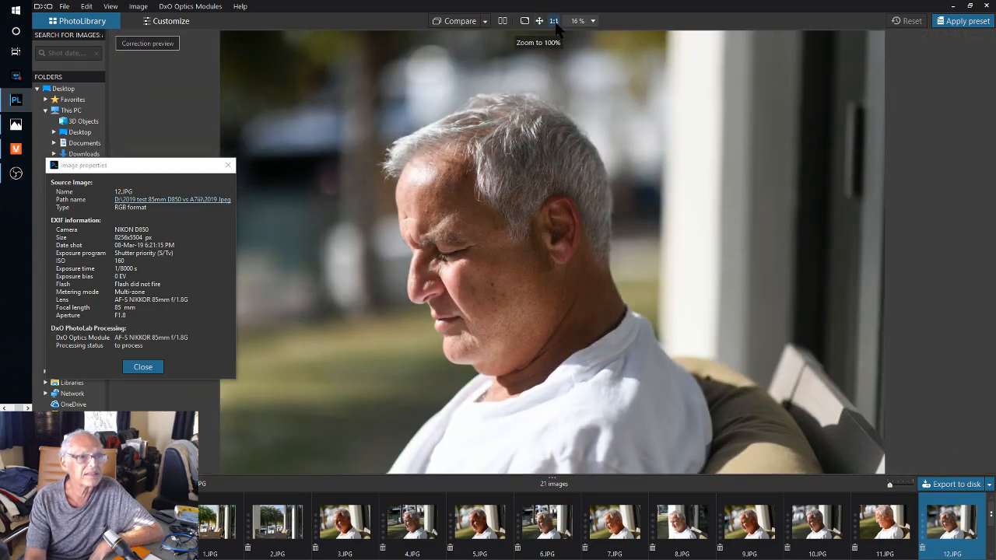
# - View Nikon D850 shot 12.JPG at 100%, then return to Sony portrait 11.JPG
pyautogui.click(554, 21)
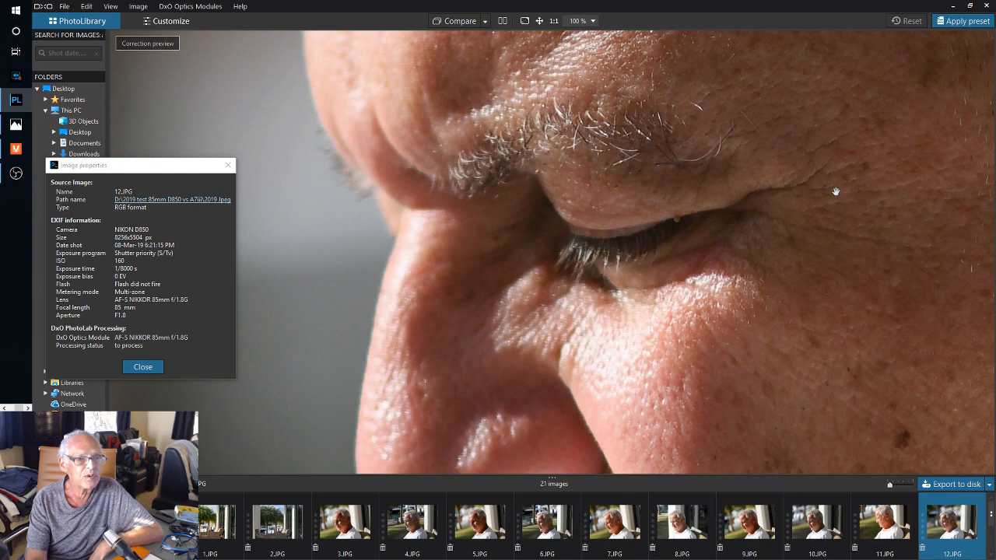
pyautogui.click(883, 522)
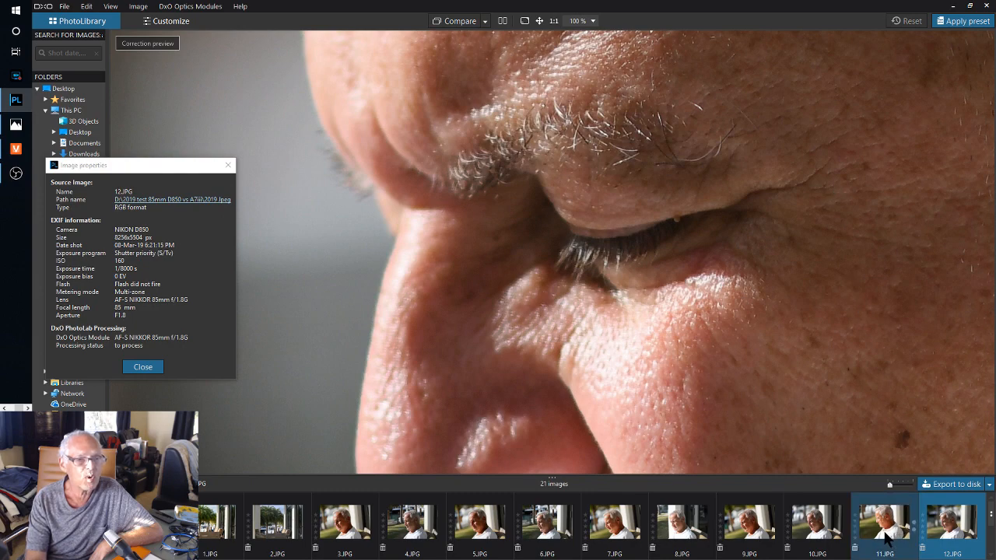
pyautogui.click(883, 517)
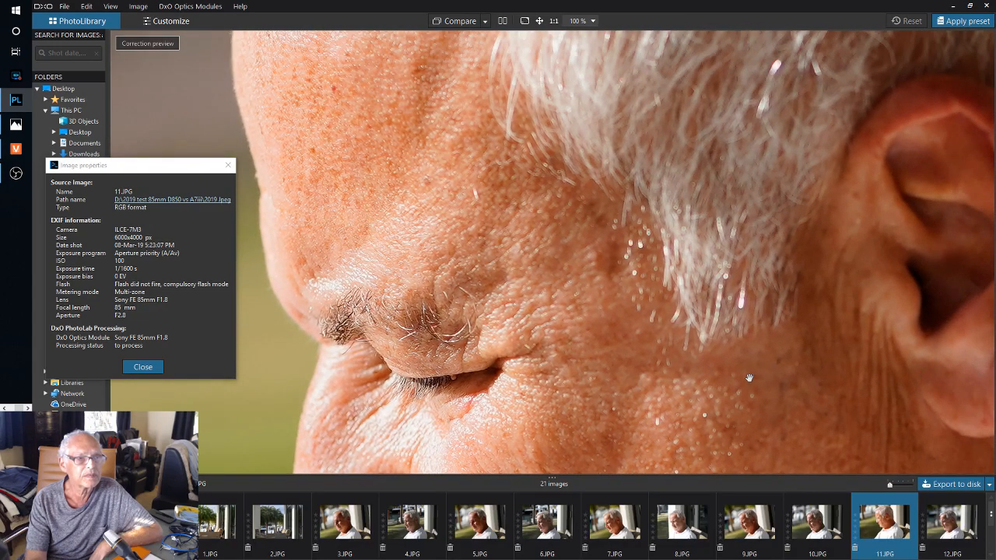
pyautogui.moveTo(740, 369)
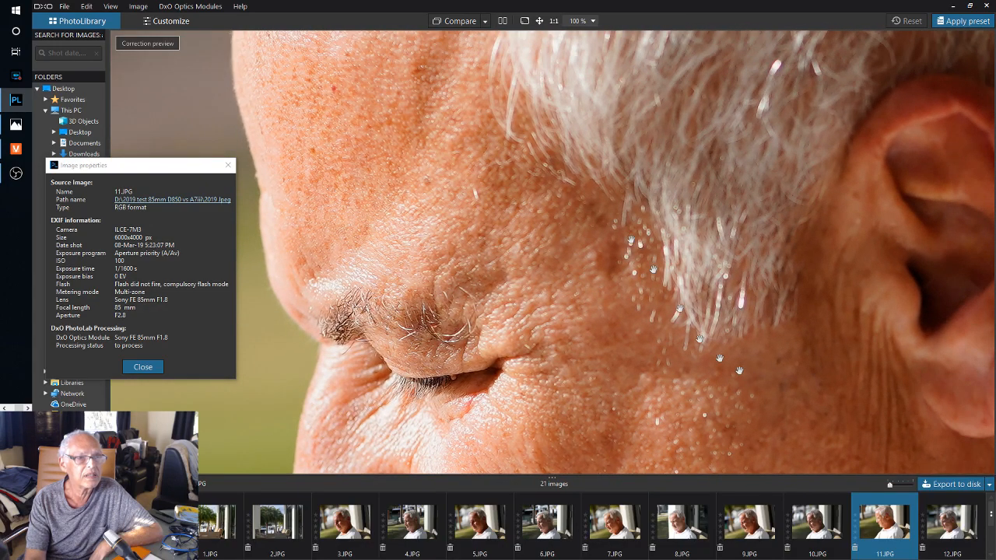